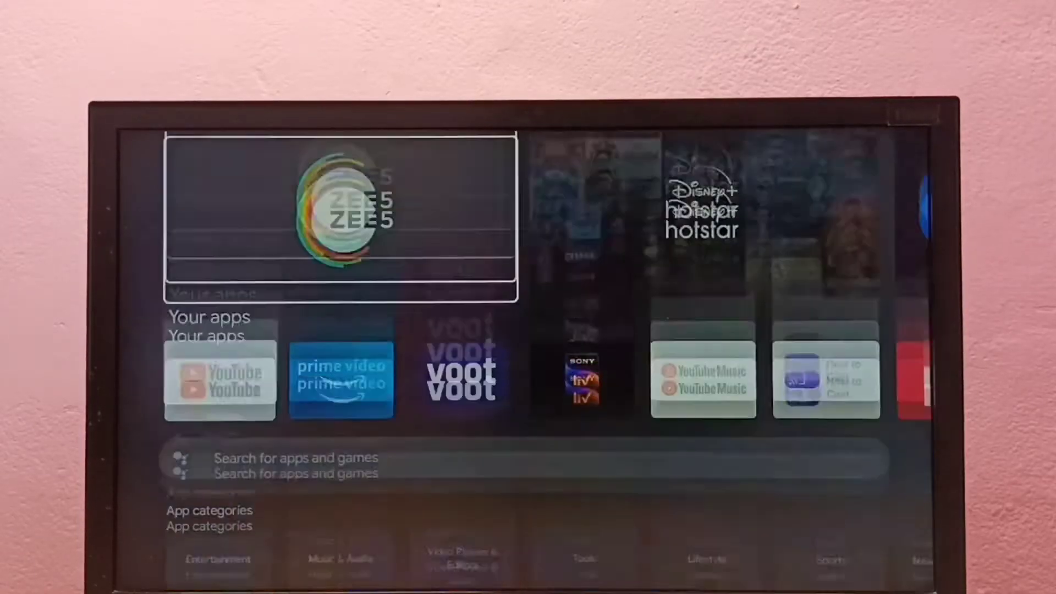
Launch YouTube from the Your apps row to reach its recommended-videos home feed.
scroll(down, 3)
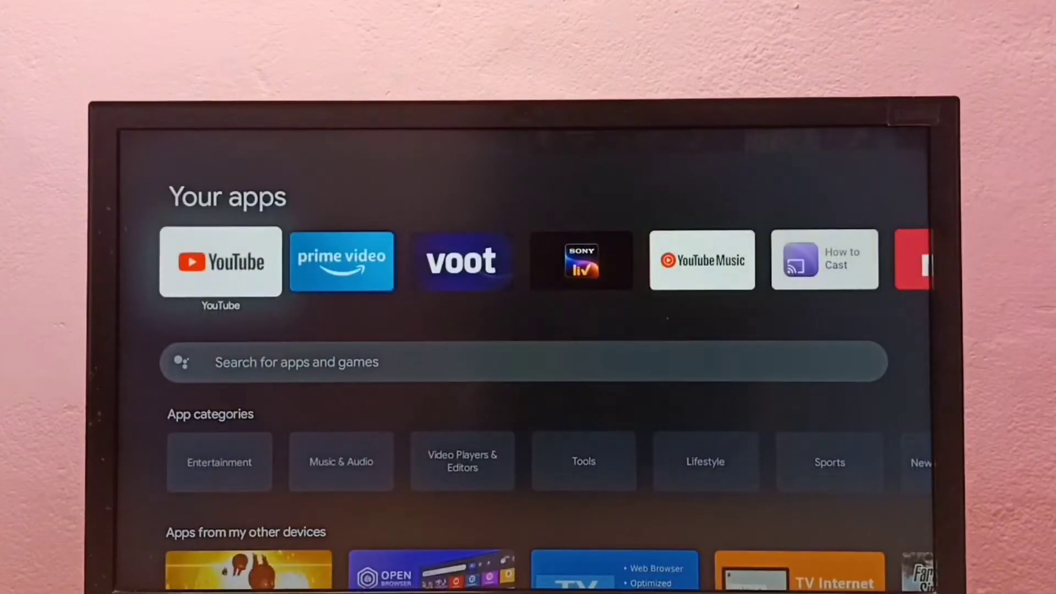
click(220, 260)
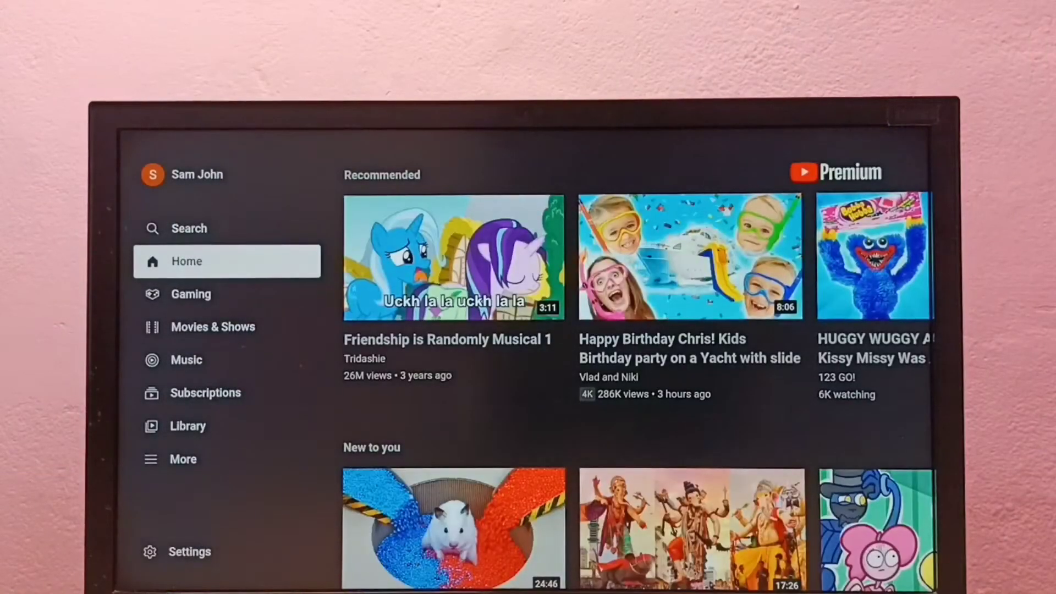
Reach the Reset app option under History & Data in YouTube settings.
click(189, 551)
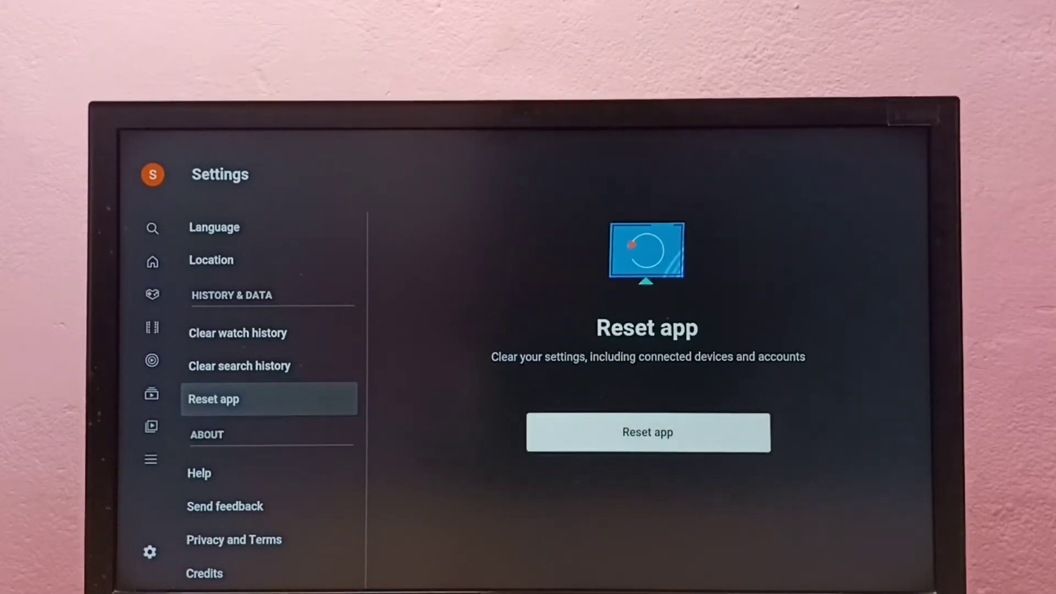
Reset the app to defaults and confirm, leaving YouTube signed out.
click(647, 432)
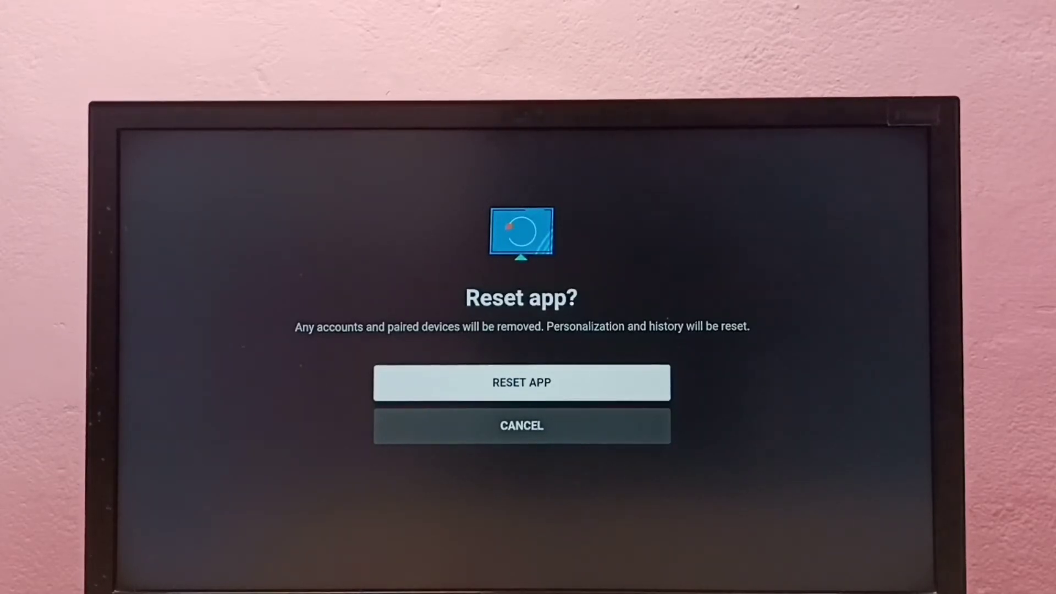
click(520, 381)
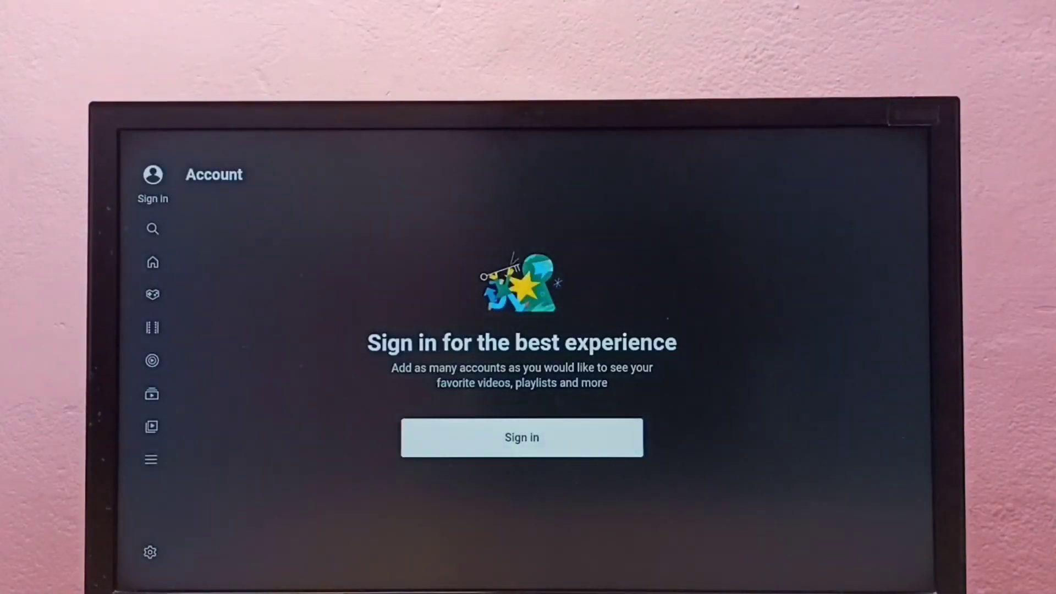
Sign back into the account and browse the feed with the Welcome banner shown.
click(521, 437)
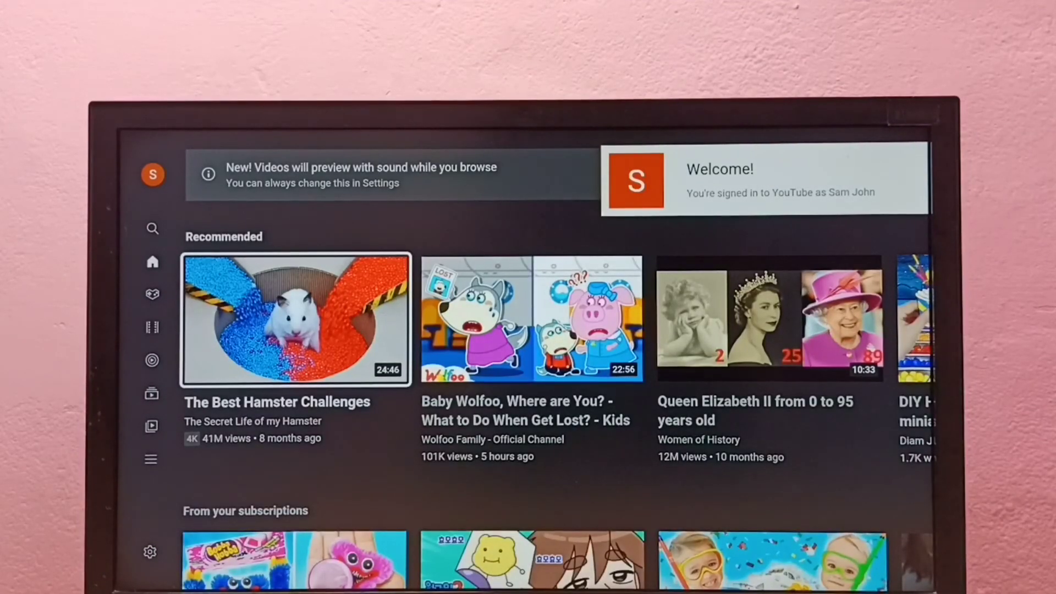
click(152, 293)
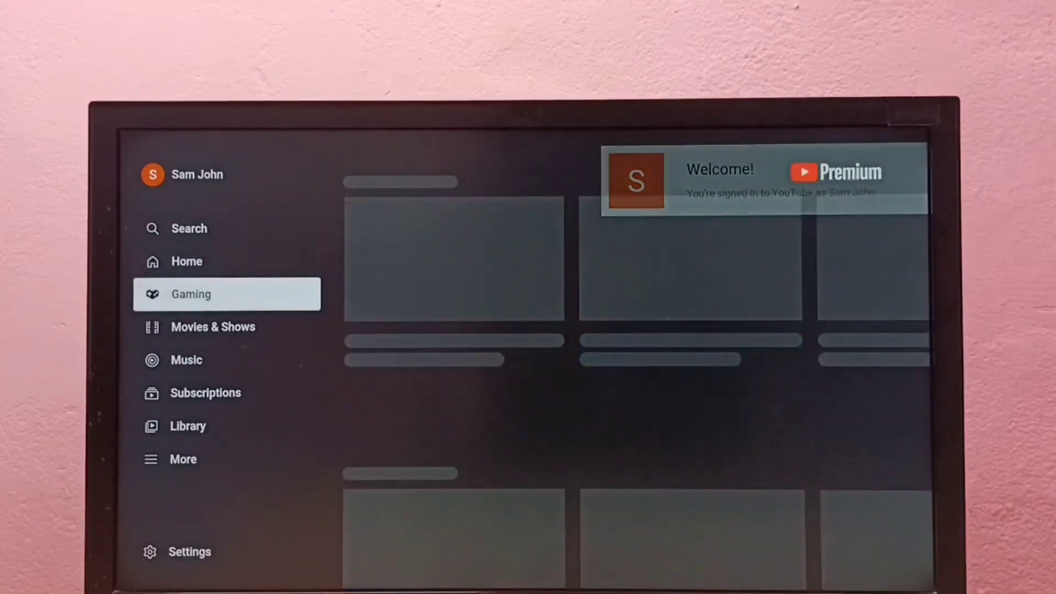